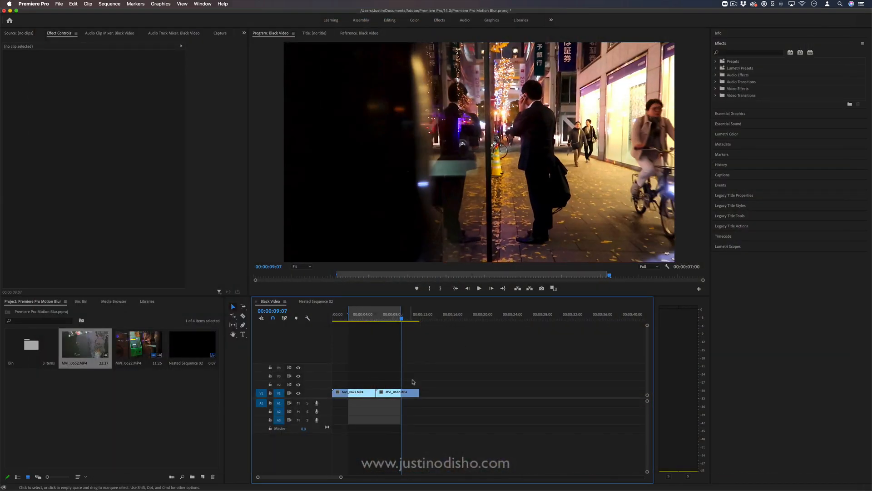
Apply Strobe Light to the first clip and adjust its strobe timing.
click(367, 314)
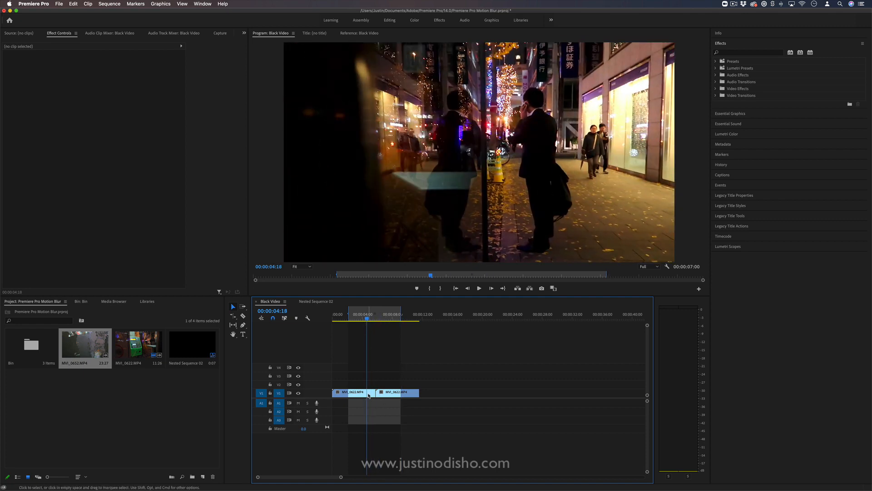
click(353, 392)
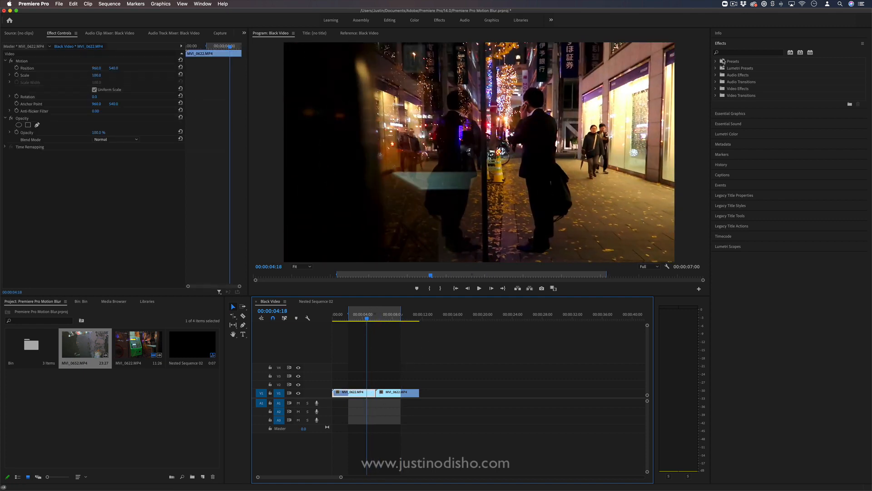
text(strobe)
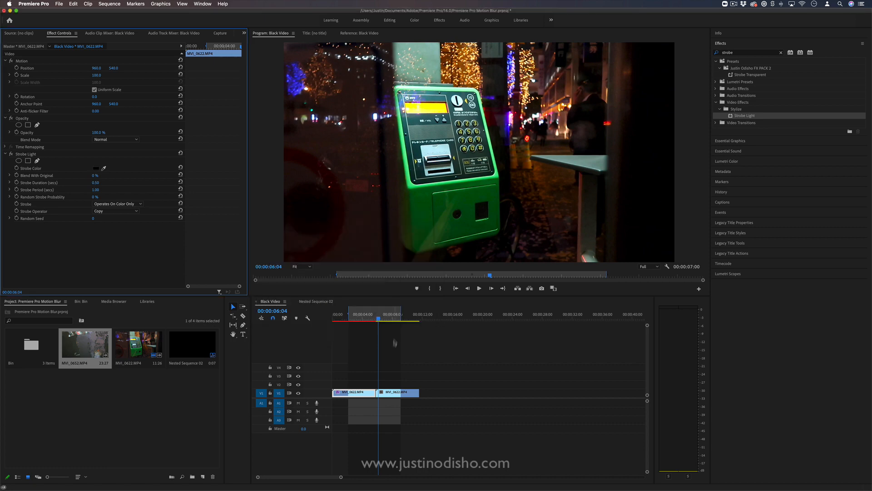
click(478, 288)
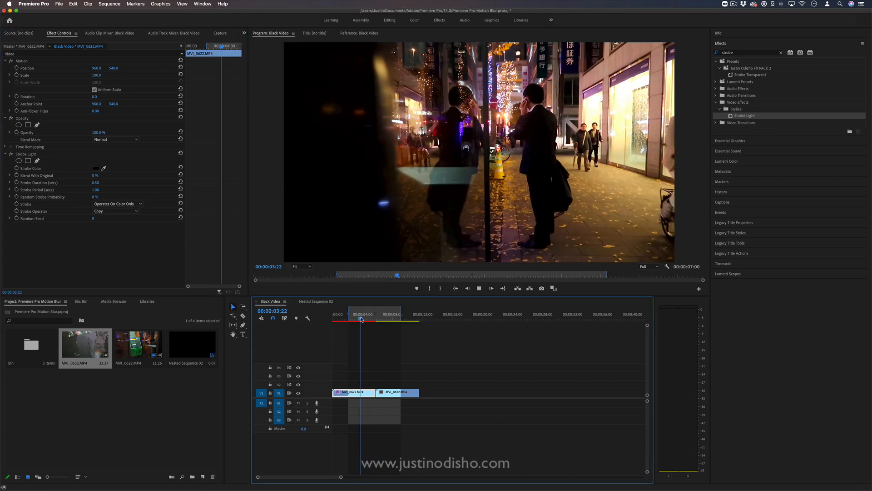
click(373, 319)
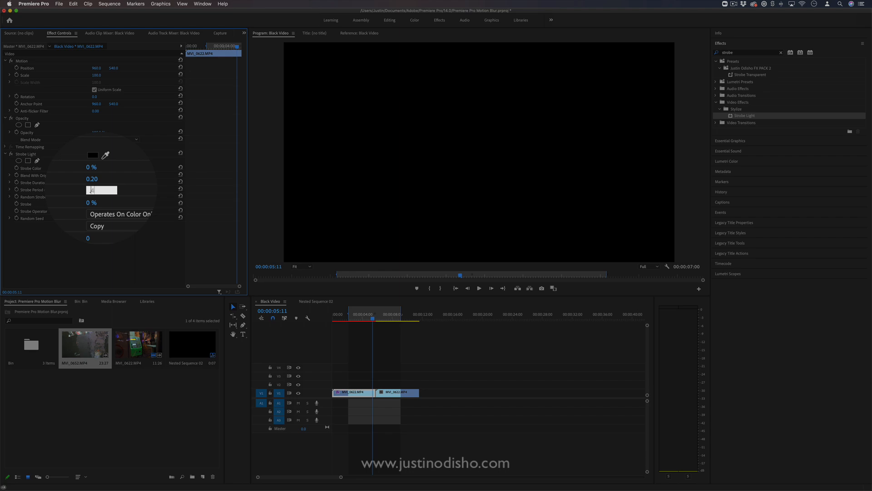
click(365, 319)
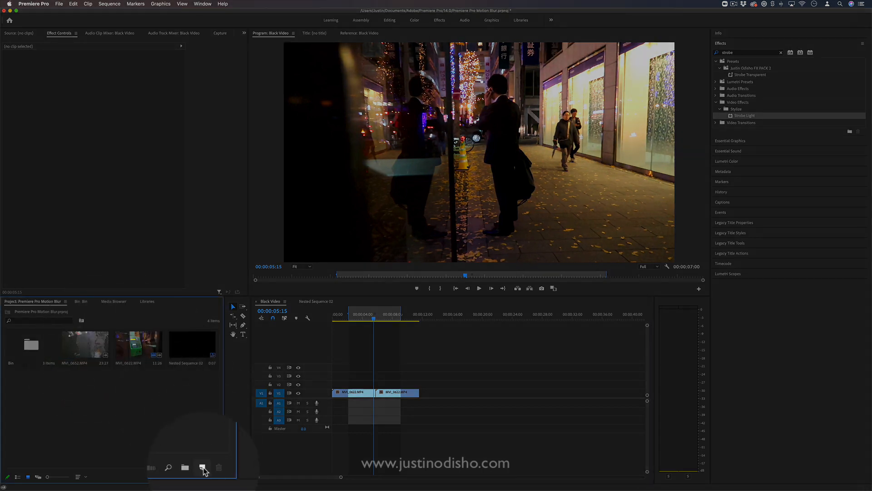
Create a Black Video item on V2 and add a default transition at its start.
click(201, 468)
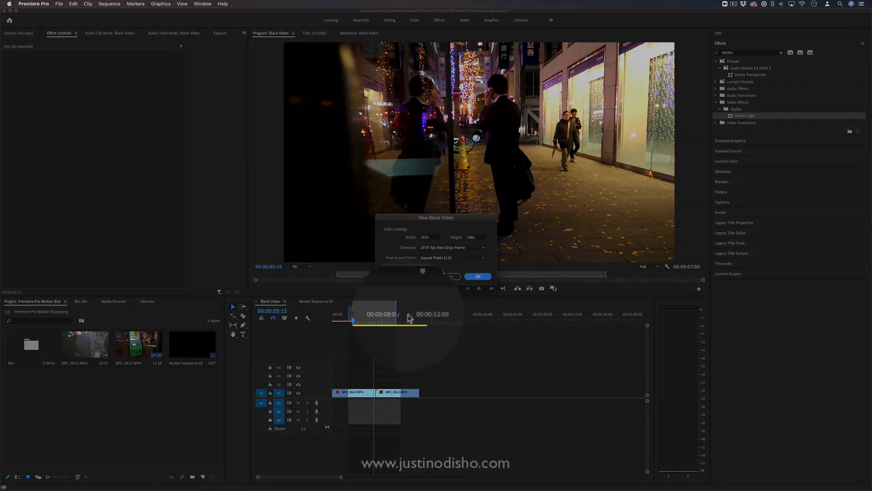
click(478, 276)
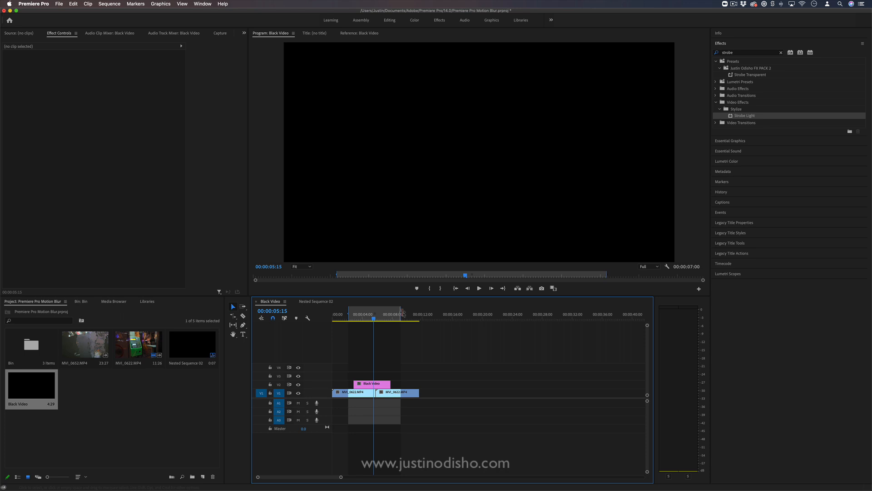
mouse_move(339, 470)
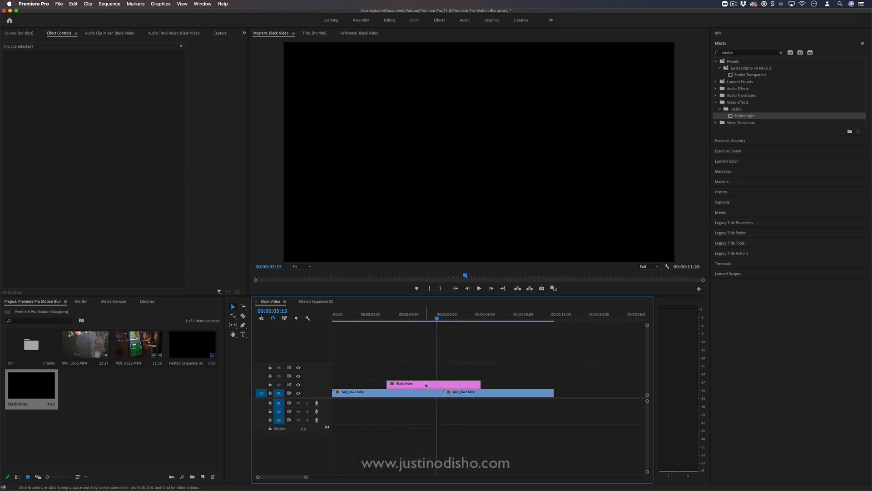
mouse_move(388, 383)
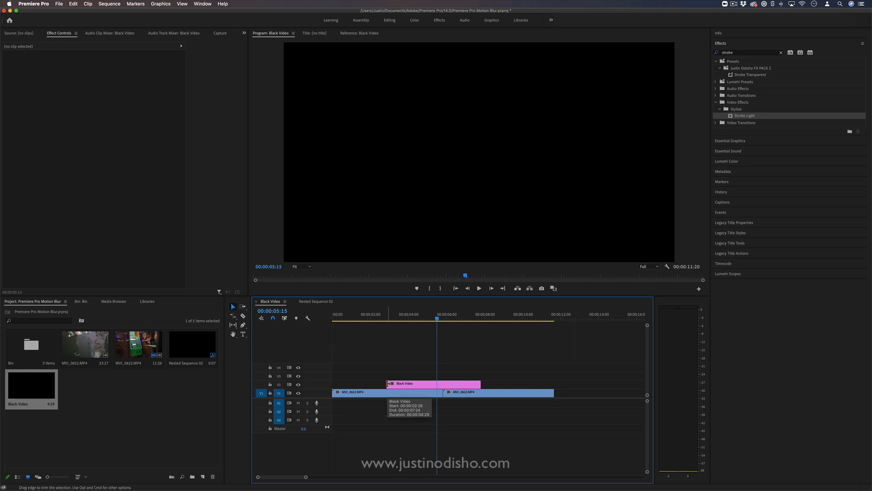
right_click(388, 383)
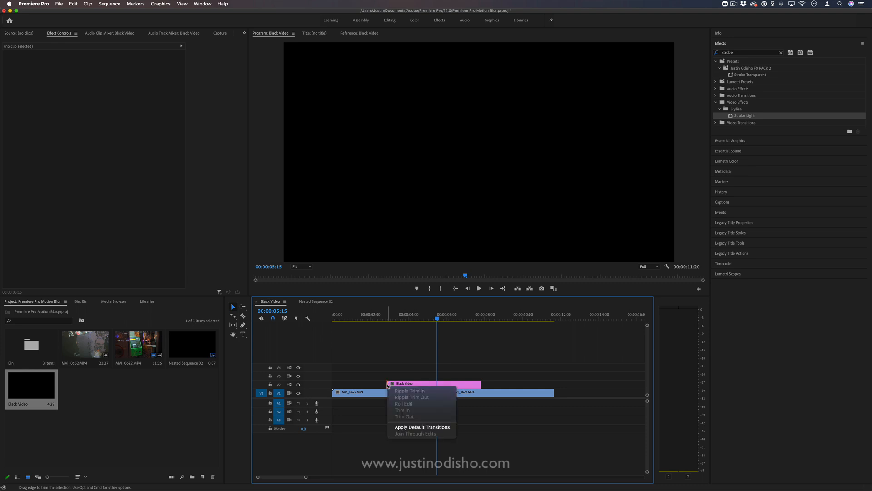
mouse_move(420, 429)
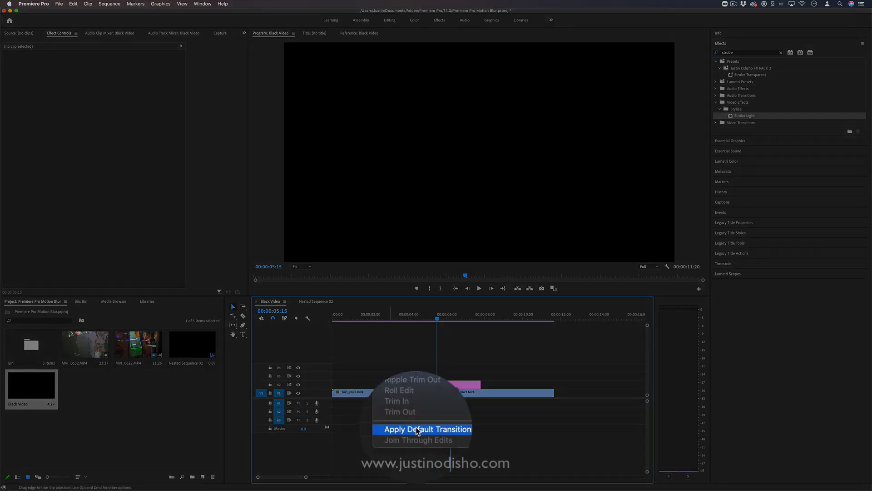
click(427, 429)
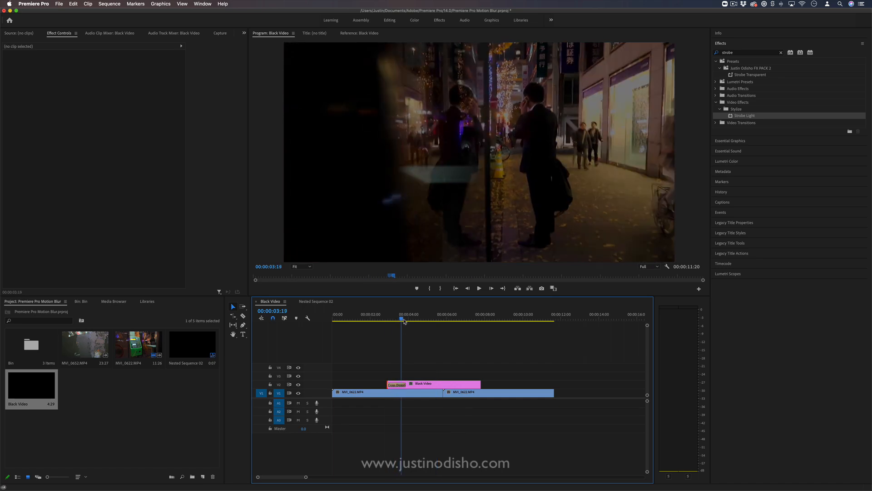
Put a Barn Doors wipe at the black clip's start and scrub to preview it.
click(397, 384)
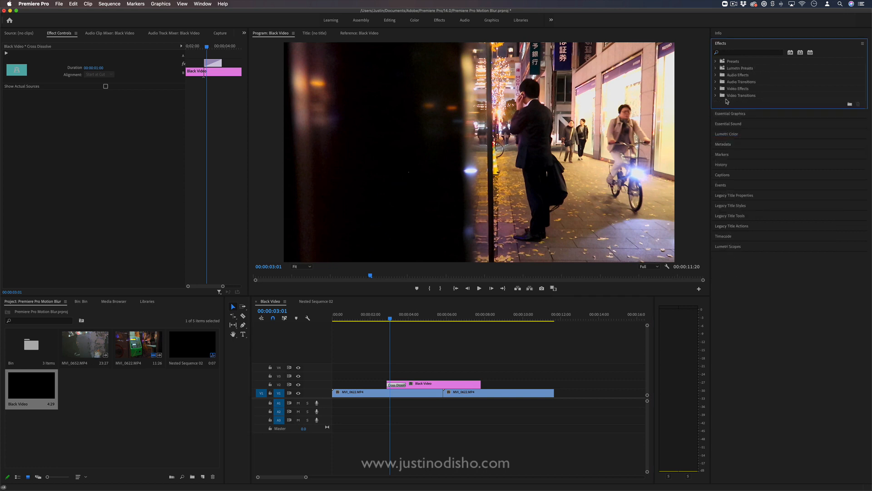
click(715, 95)
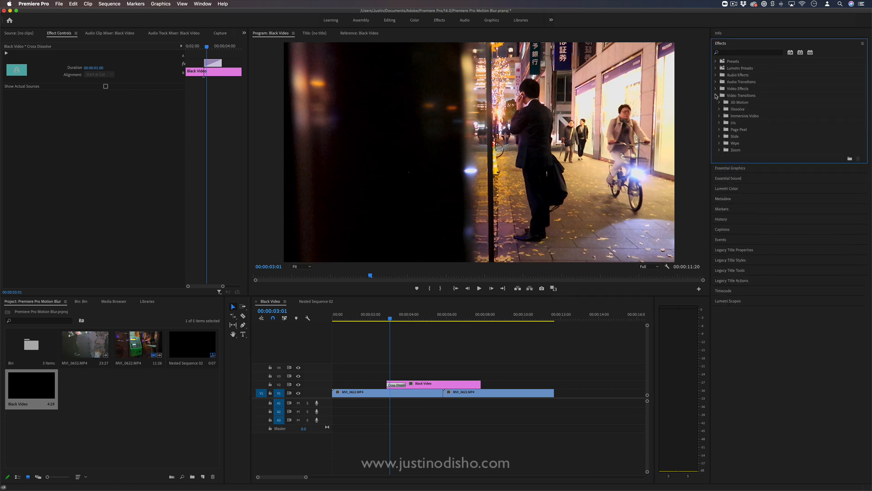
click(719, 143)
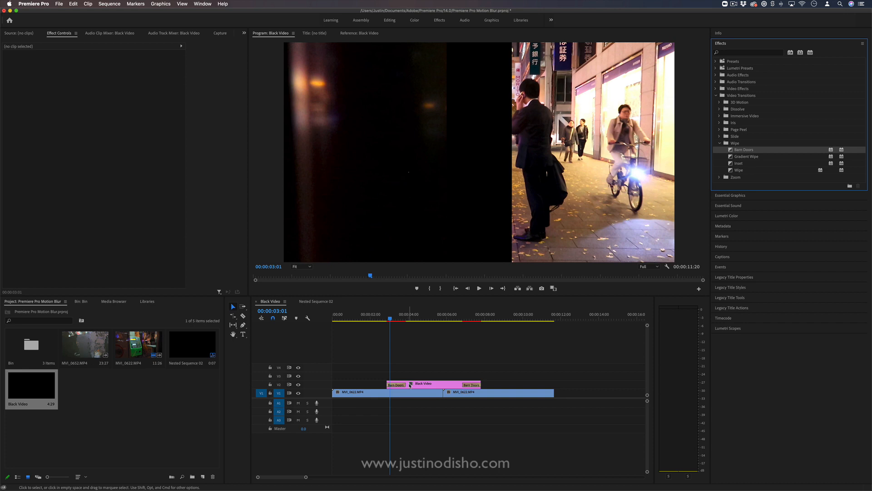
click(396, 384)
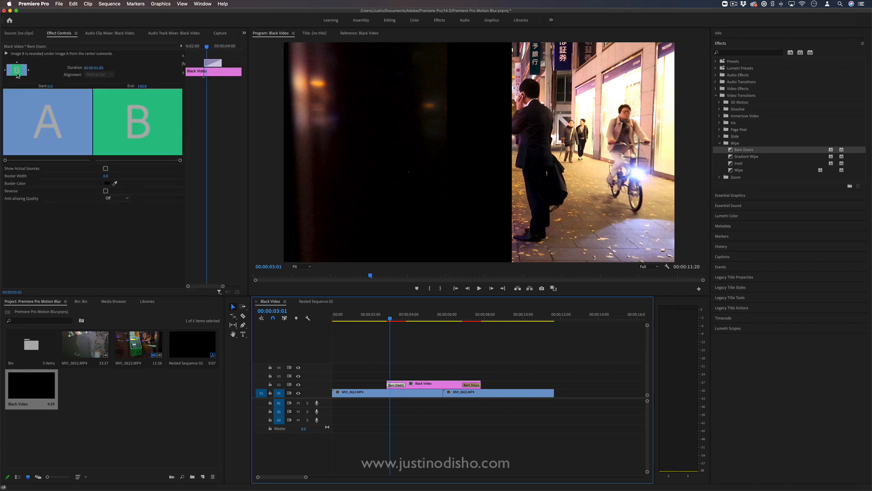
drag(389, 317, 397, 318)
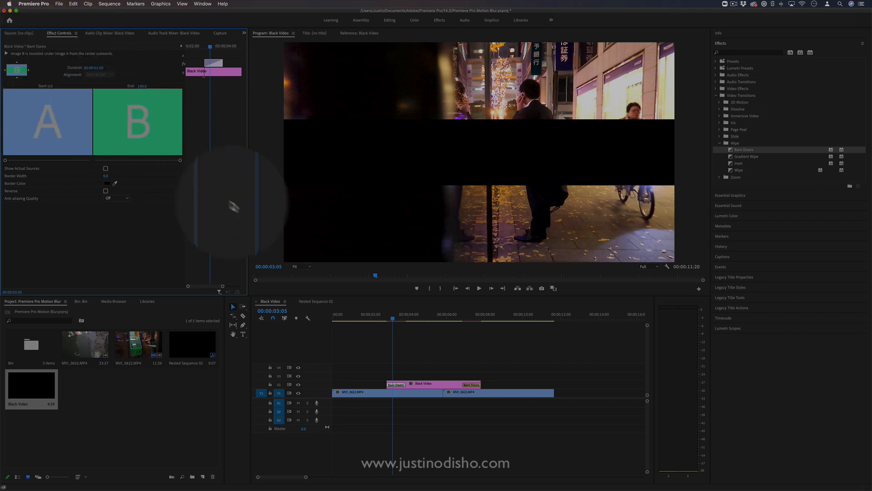
Reverse the opening Barn Doors and add Barn Doors at the clip end.
click(106, 191)
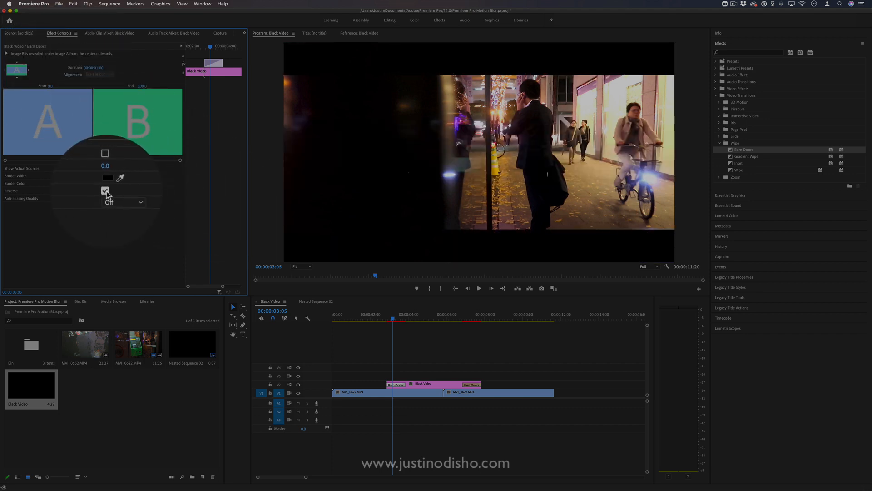
click(105, 191)
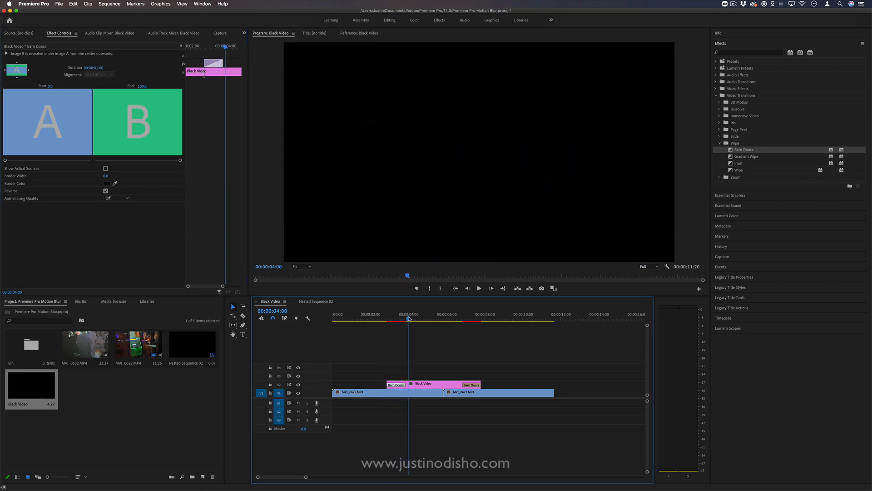
click(474, 319)
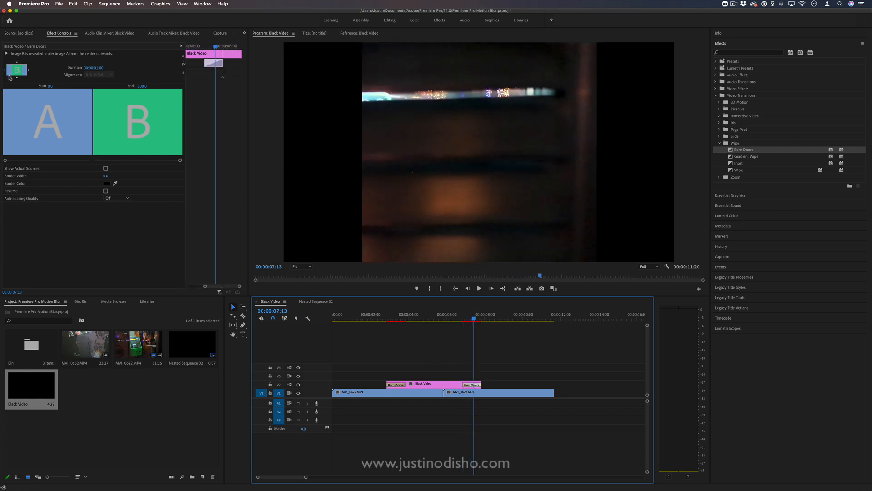
click(461, 320)
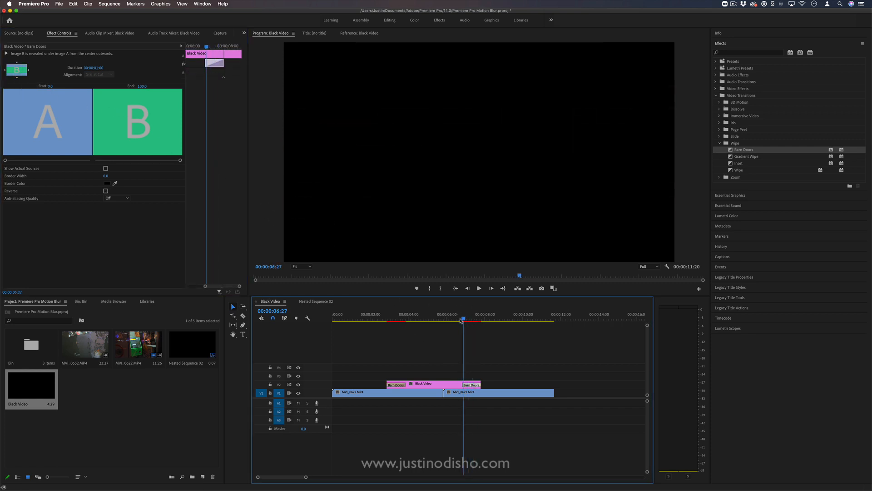
click(395, 319)
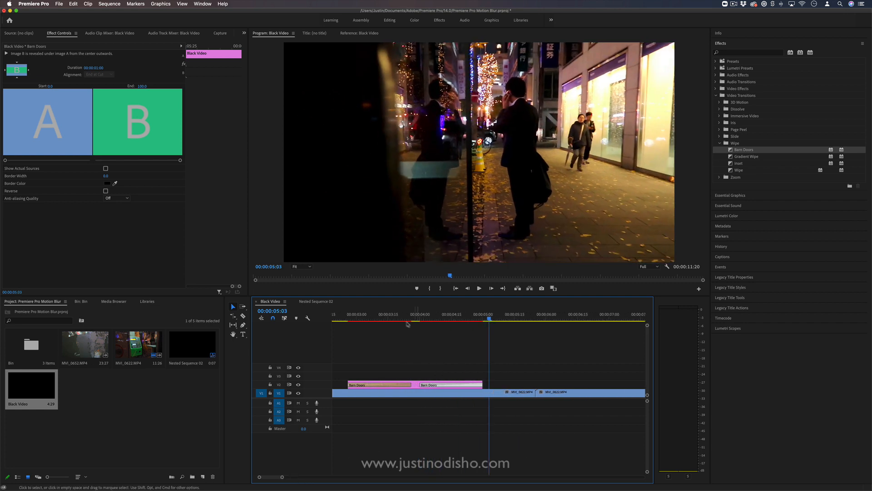
Shorten the Black Video clip and place four copies along V2 over the footage.
click(356, 315)
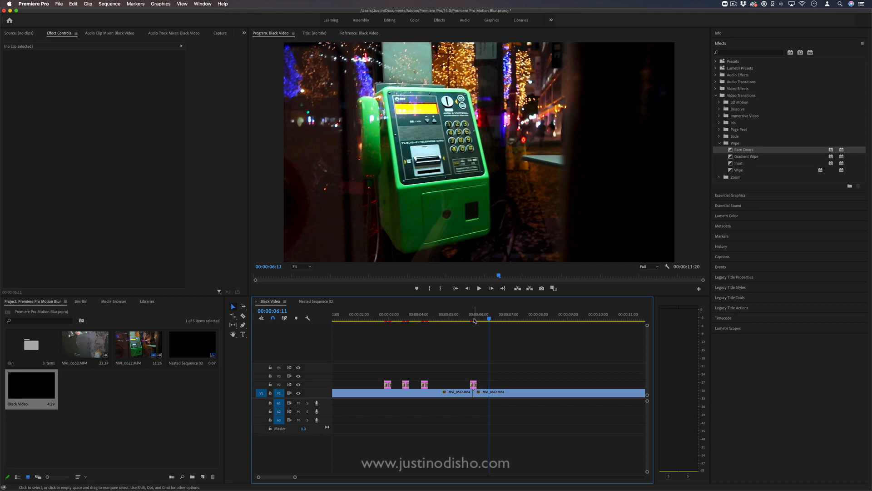
Nest the third black clip into its own sequence.
click(425, 319)
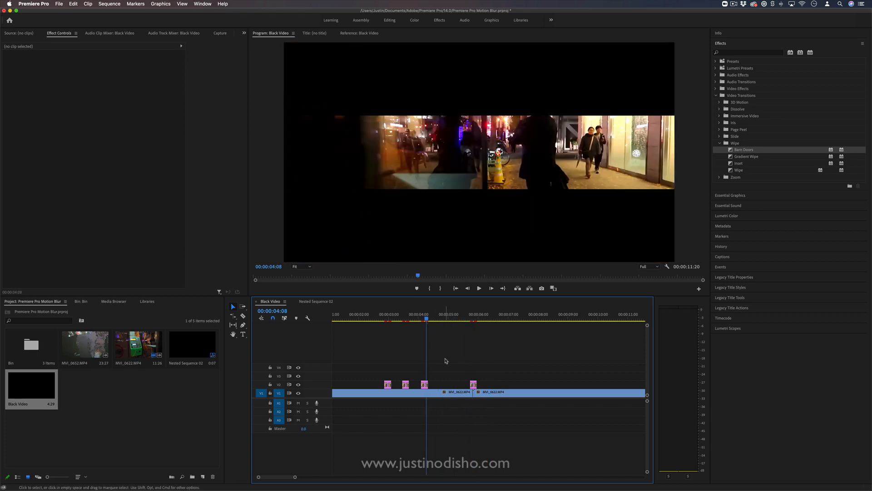
right_click(423, 392)
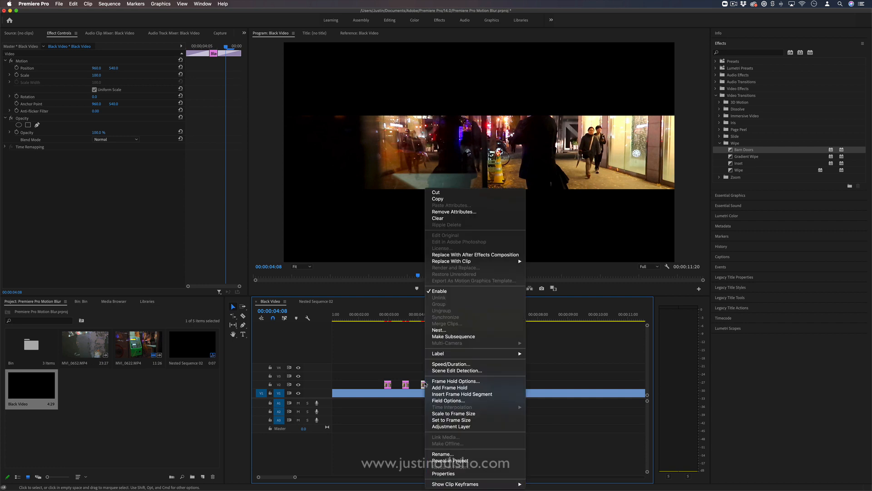
click(438, 330)
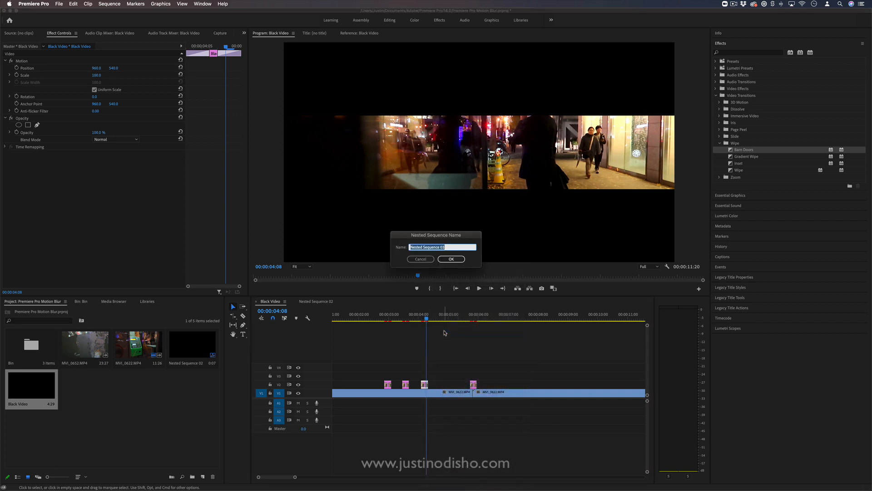
click(451, 259)
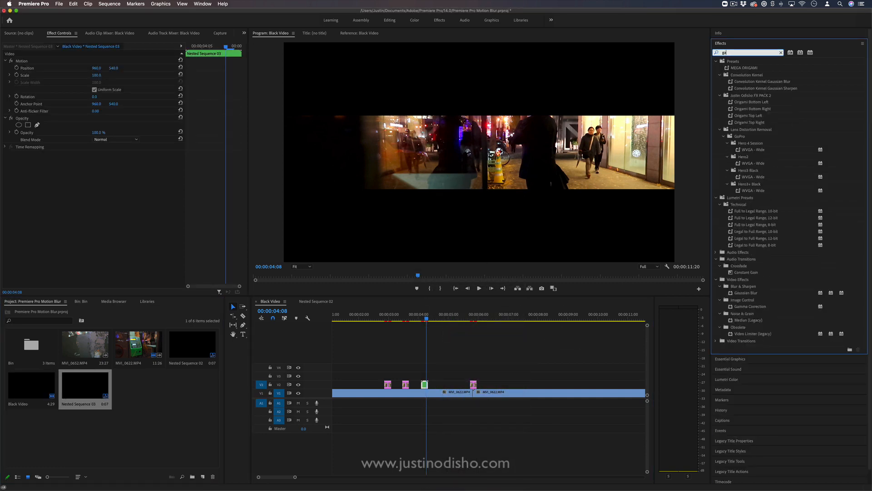
Apply Gaussian Blur to the nest with Blur Dimensions set to Vertical.
text(gaussian)
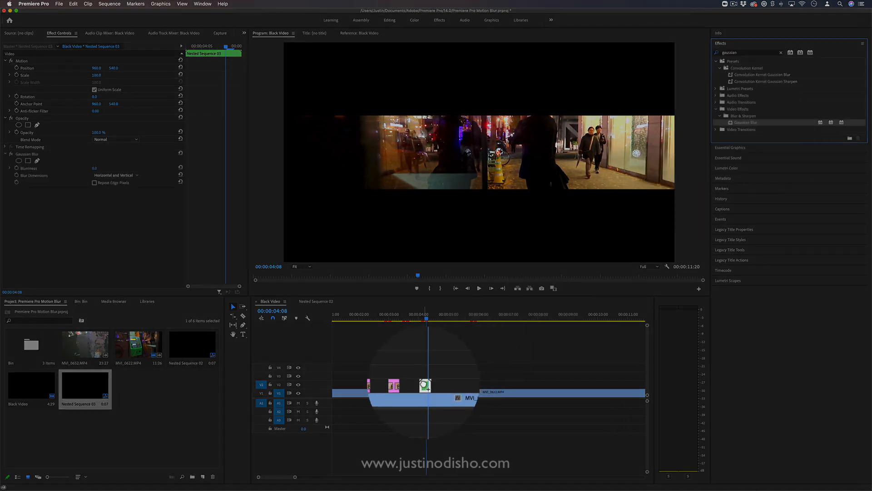
click(113, 175)
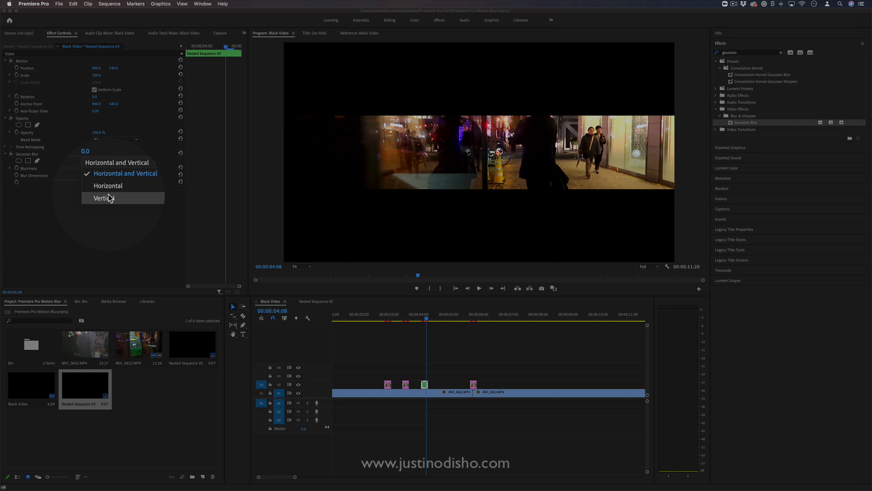
click(103, 198)
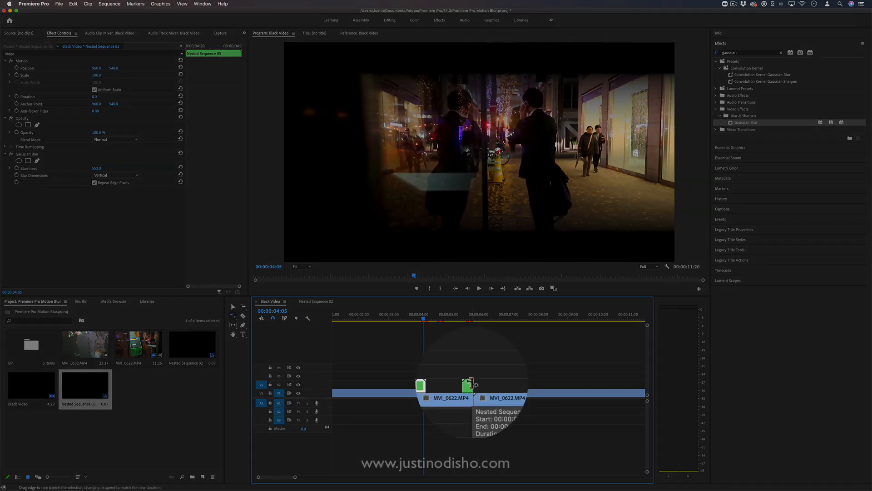
Rate-stretch one nested blink clip, duplicate it along the timeline, and play back.
click(233, 318)
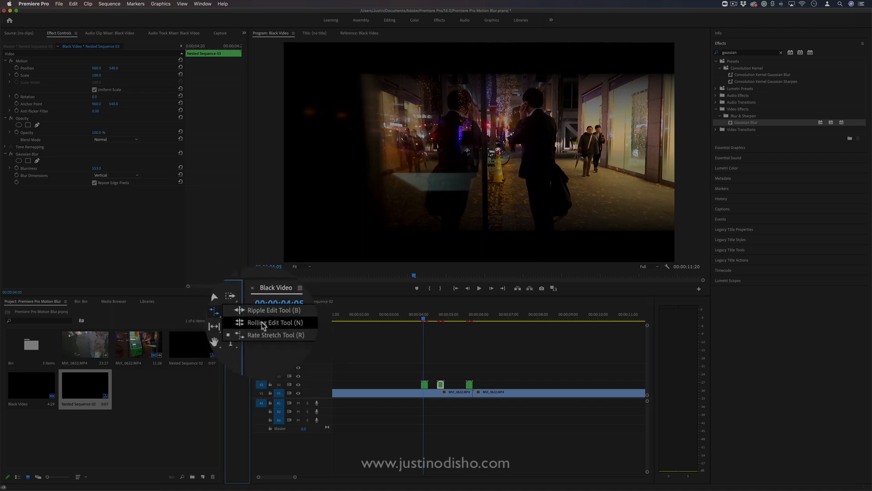
drag(471, 392, 503, 398)
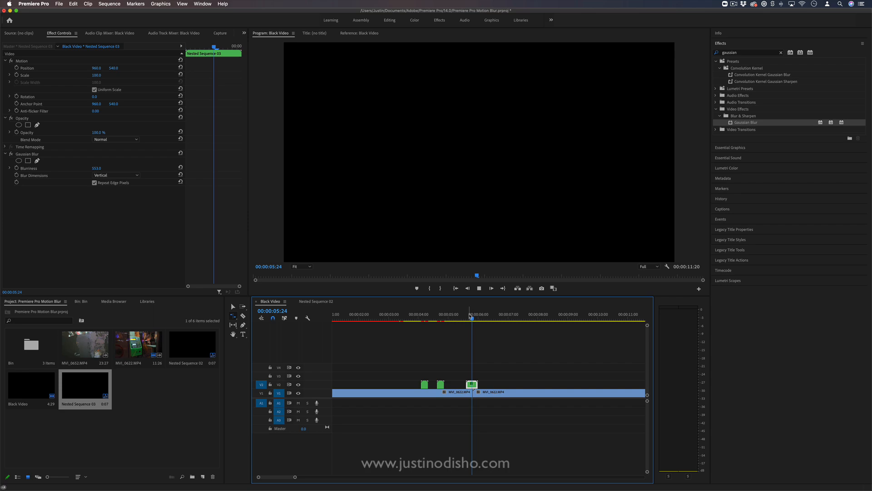
click(500, 318)
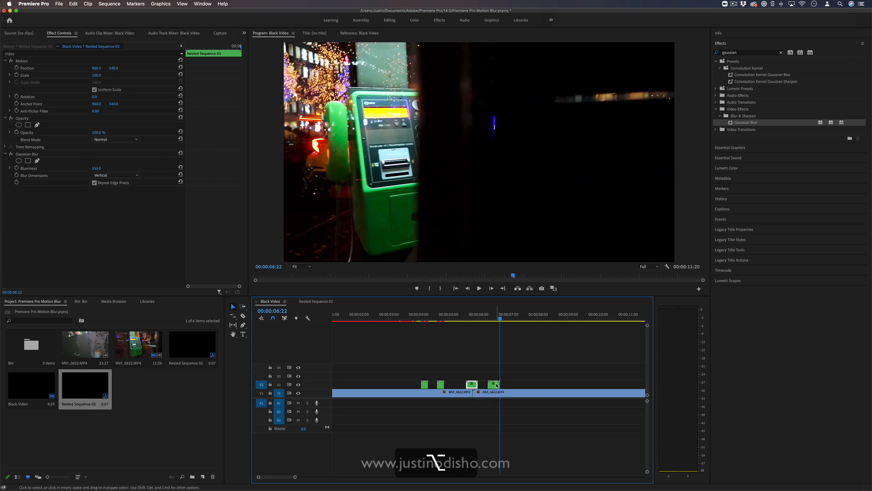
drag(495, 384, 486, 384)
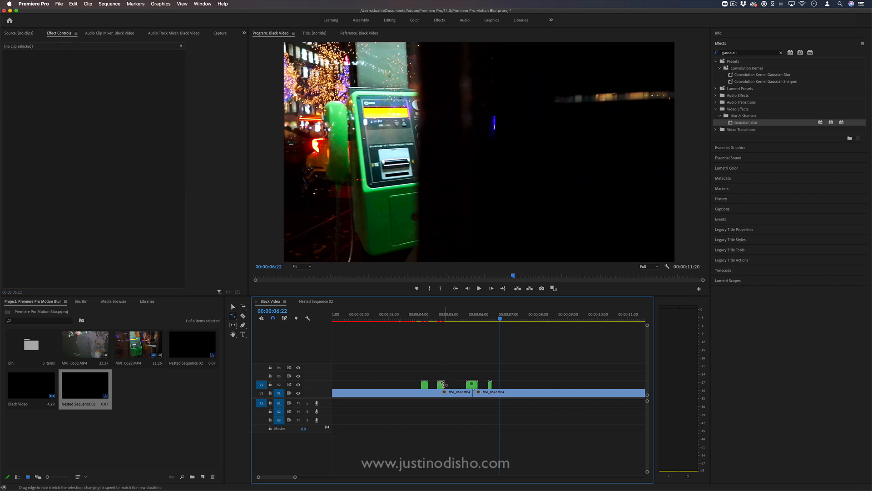
click(439, 383)
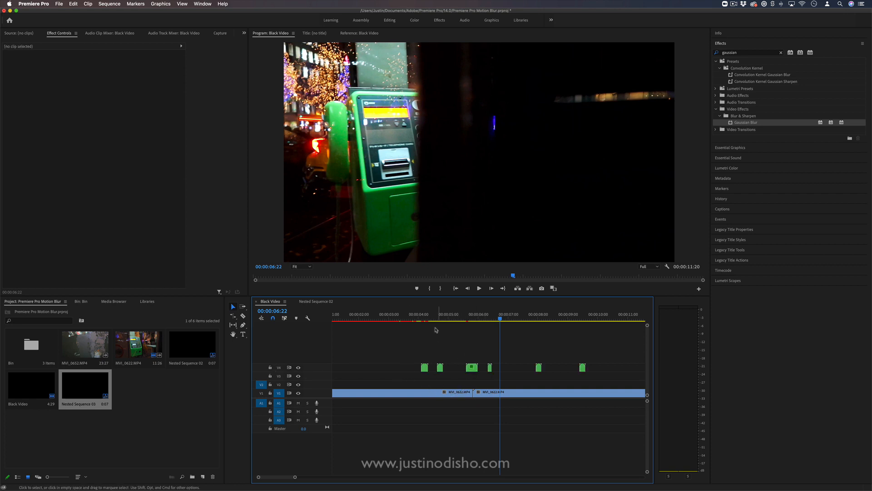
click(424, 319)
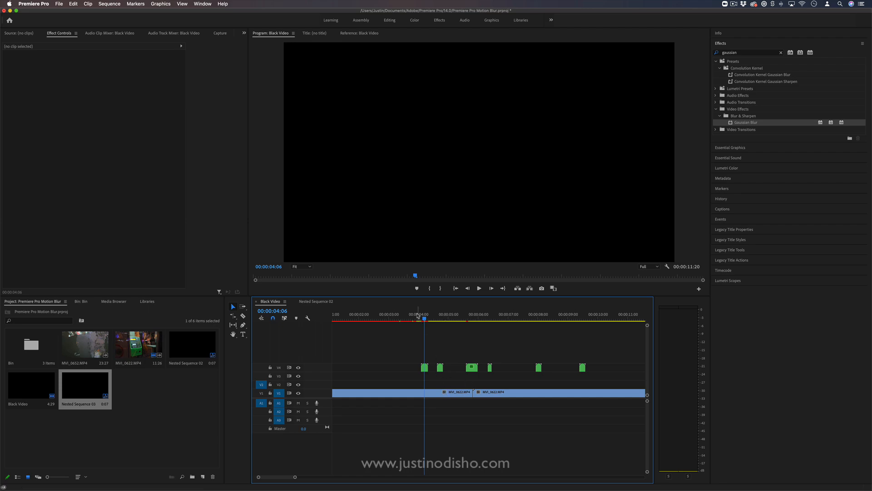
click(479, 288)
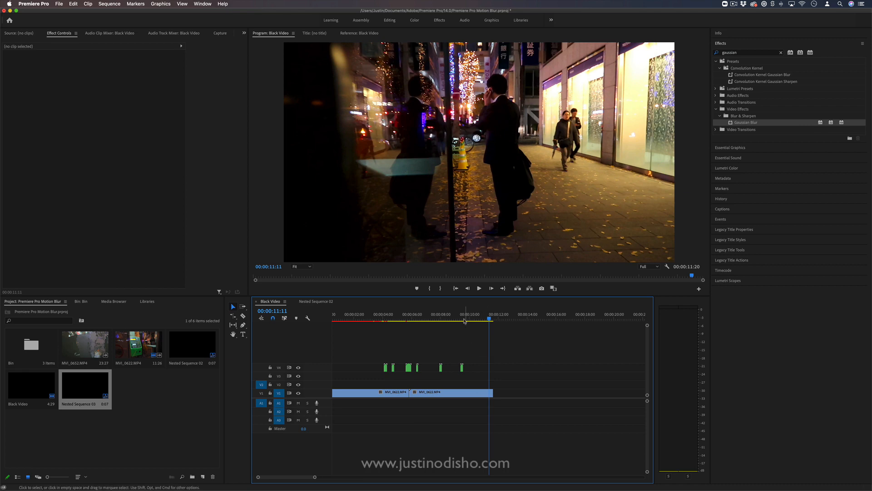
Trim the footage to end after the last blink and clear the Effects search.
drag(488, 393, 462, 393)
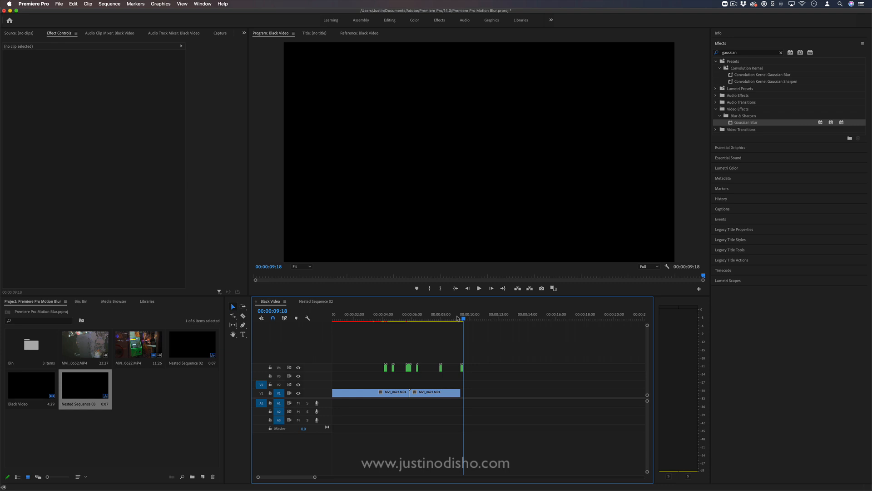
click(781, 51)
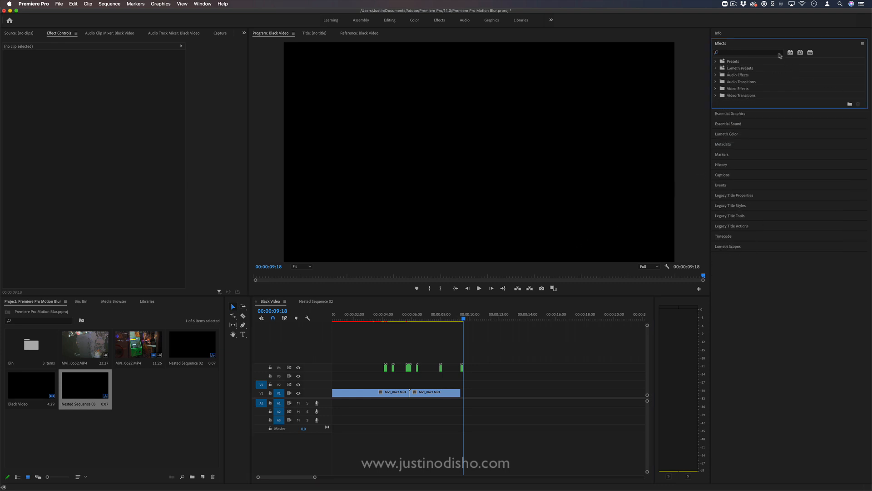
click(715, 61)
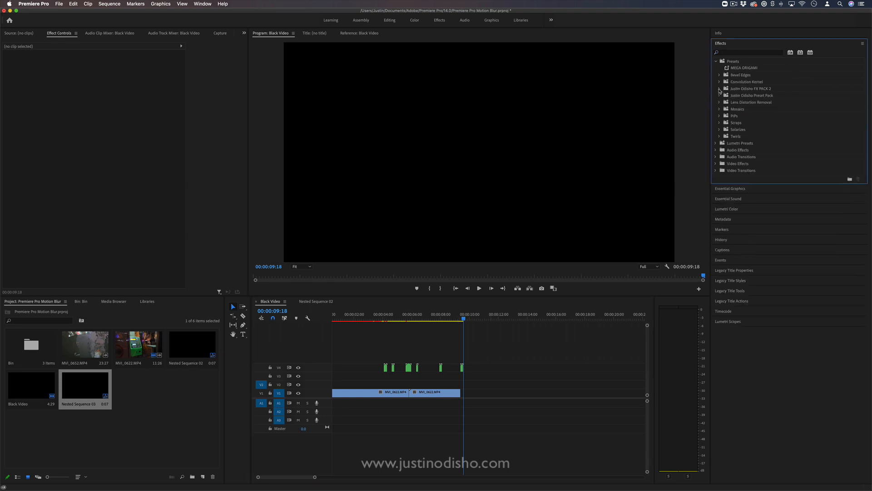
click(719, 88)
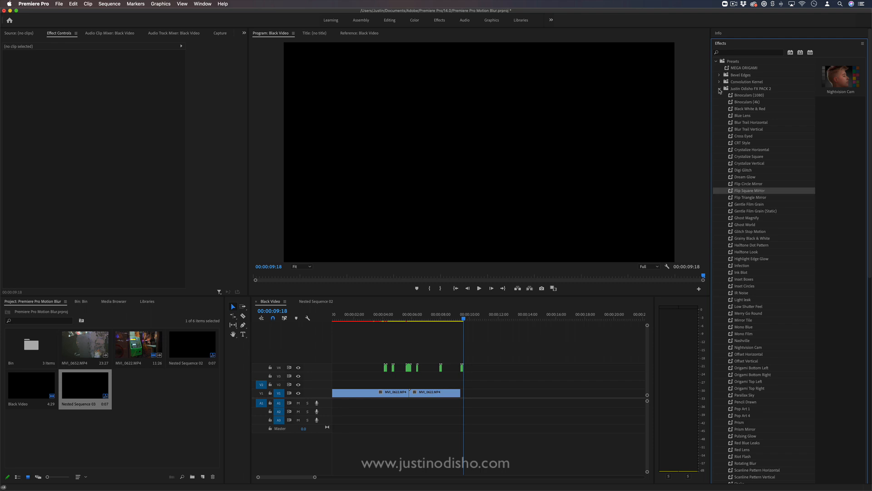
click(719, 88)
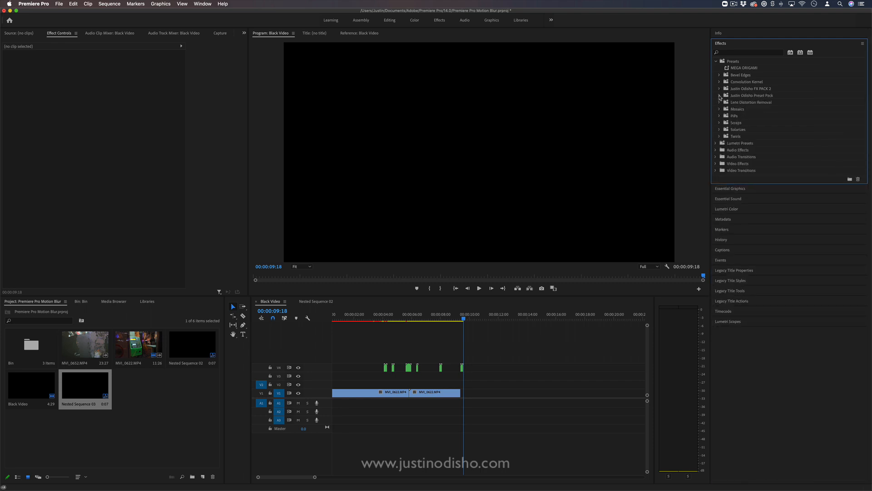